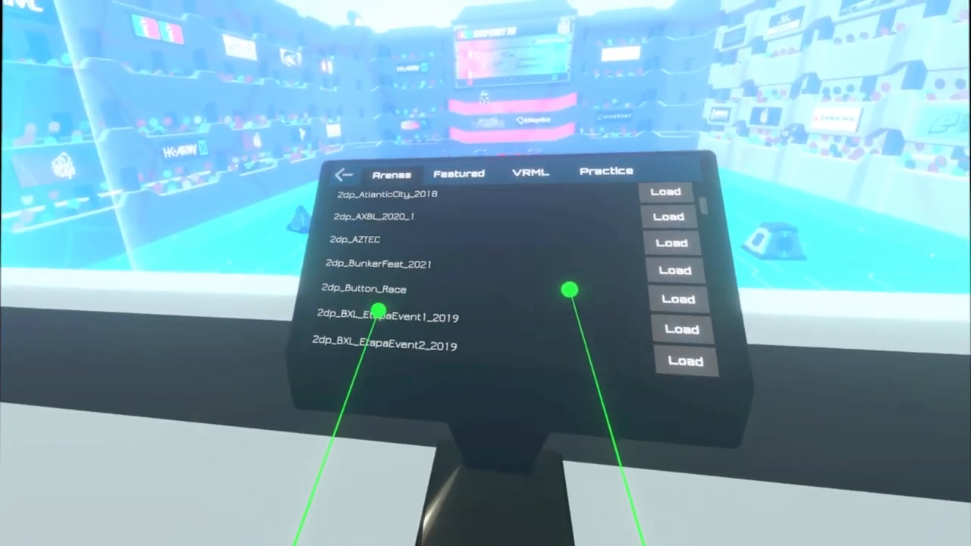
View the Featured, VRML league and Practice arena lists in the arena loader.
scroll("down", 3)
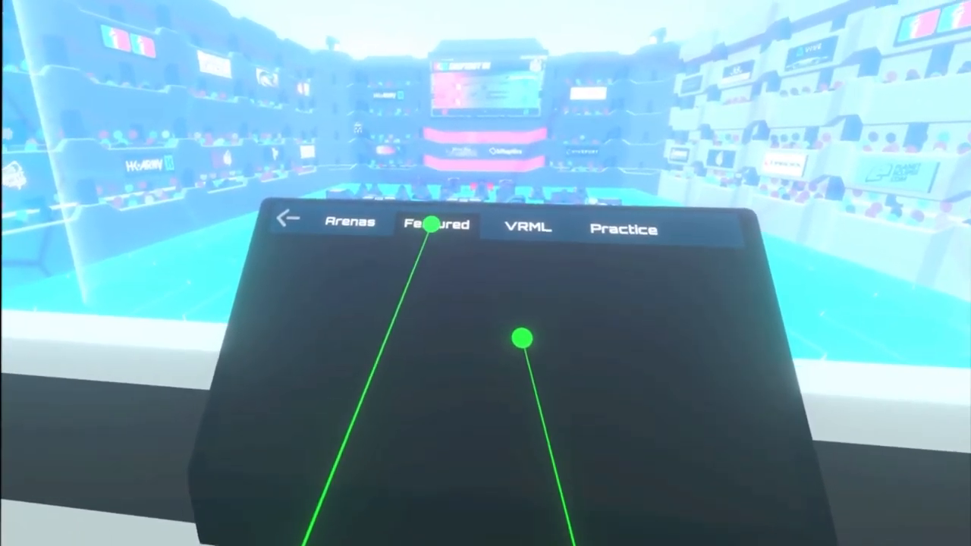
left_click(437, 225)
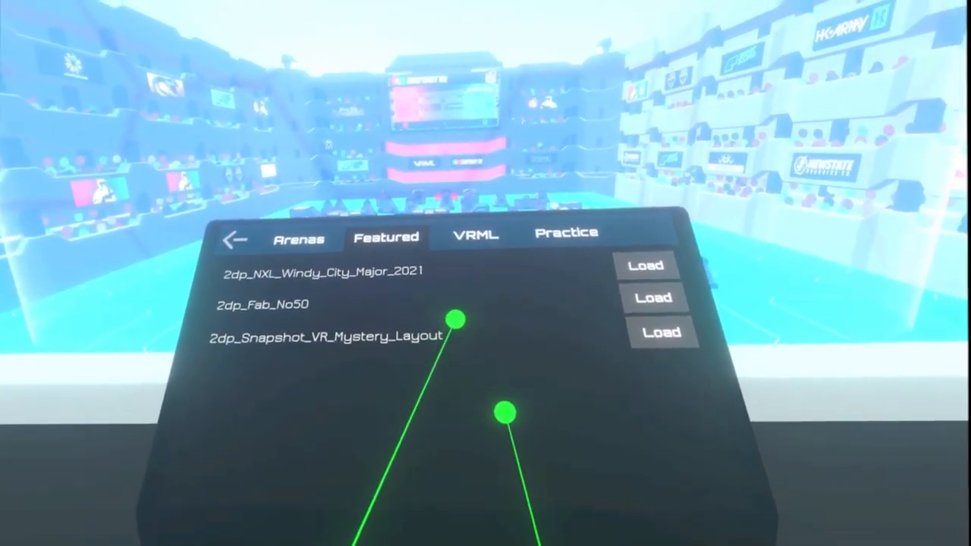
left_click(475, 234)
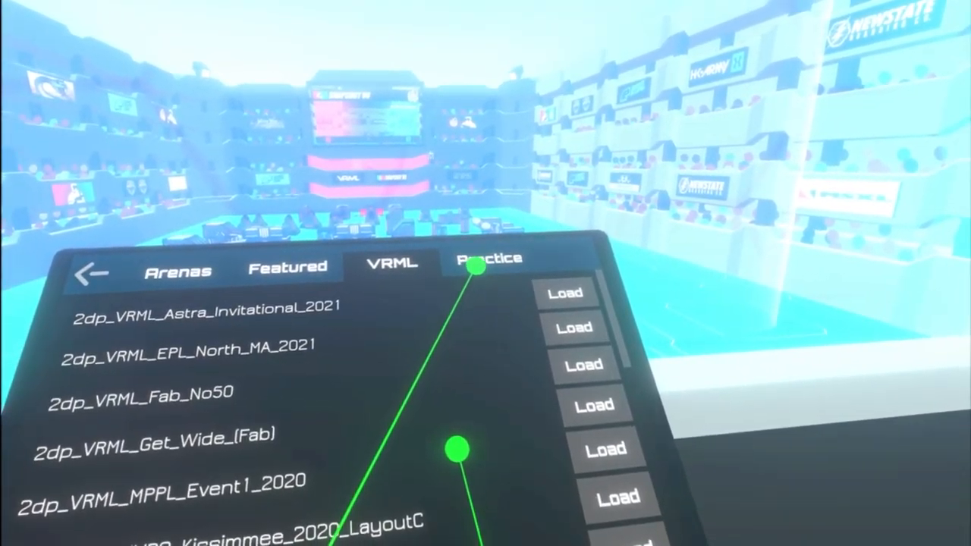
left_click(490, 258)
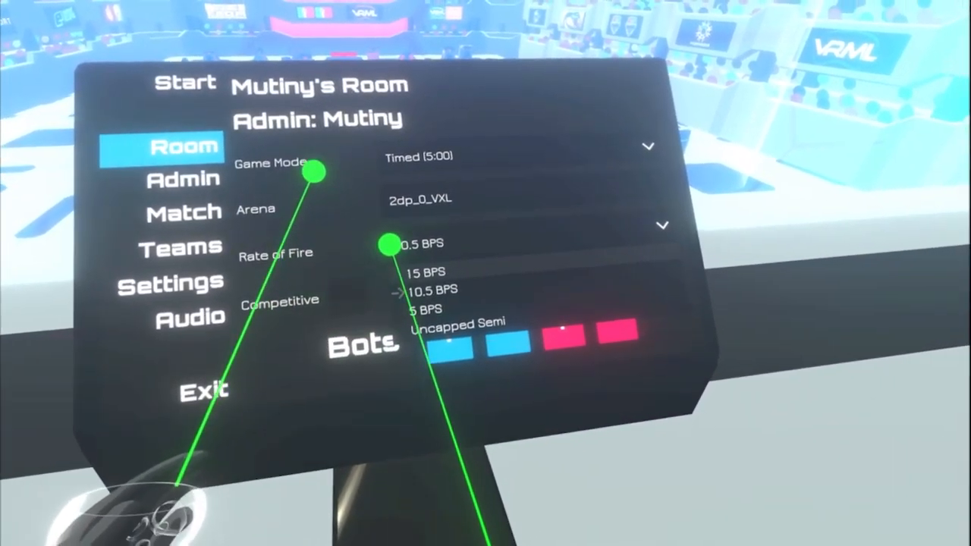
Choose 10.5 BPS from the room's Rate of Fire dropdown.
left_click(431, 289)
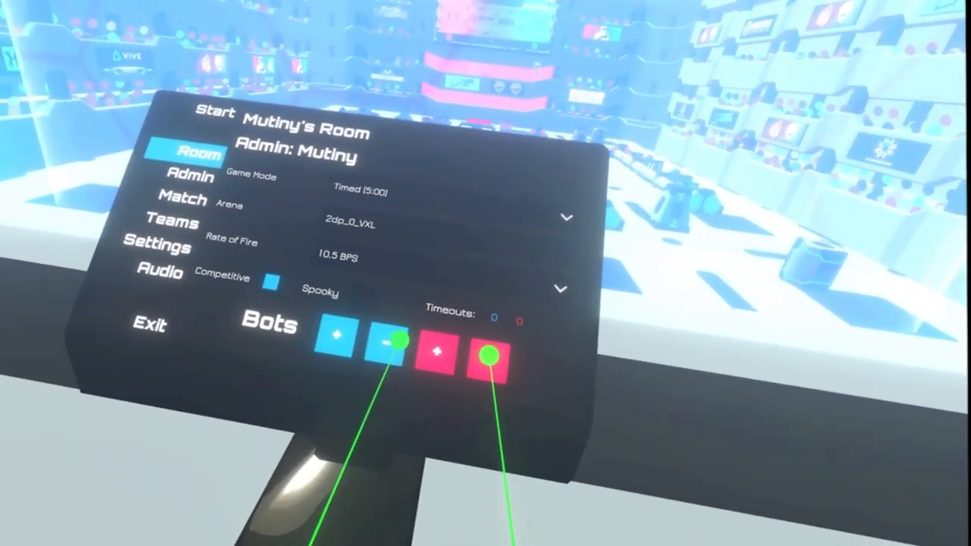
Open the Admin menu to show the Pause and Concede Point controls.
left_click(194, 175)
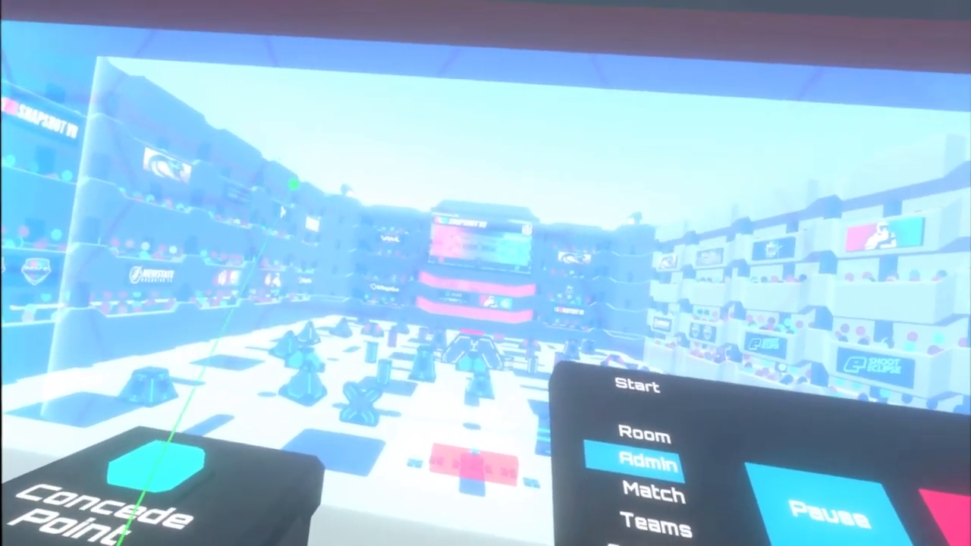
left_click(654, 520)
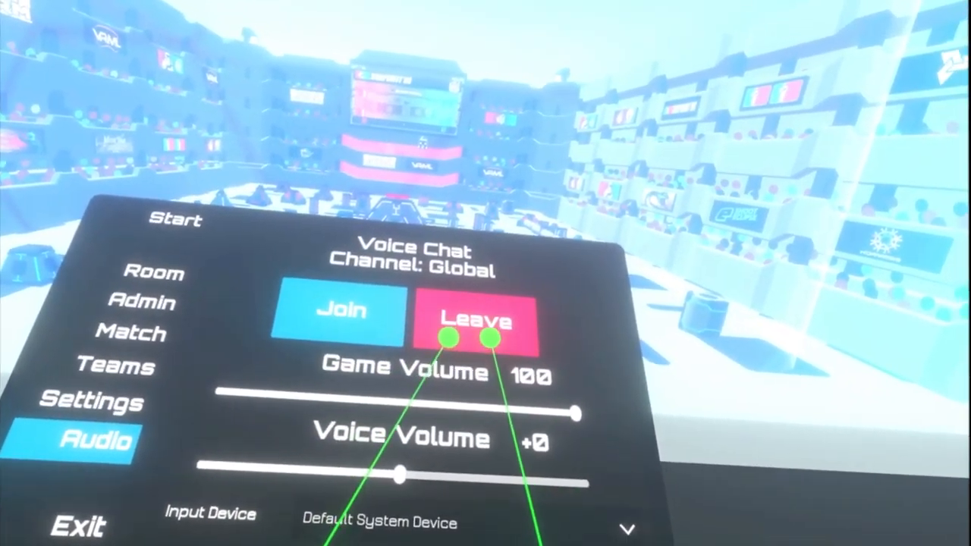
Leave the Global voice chat channel from the Audio page.
left_click(476, 319)
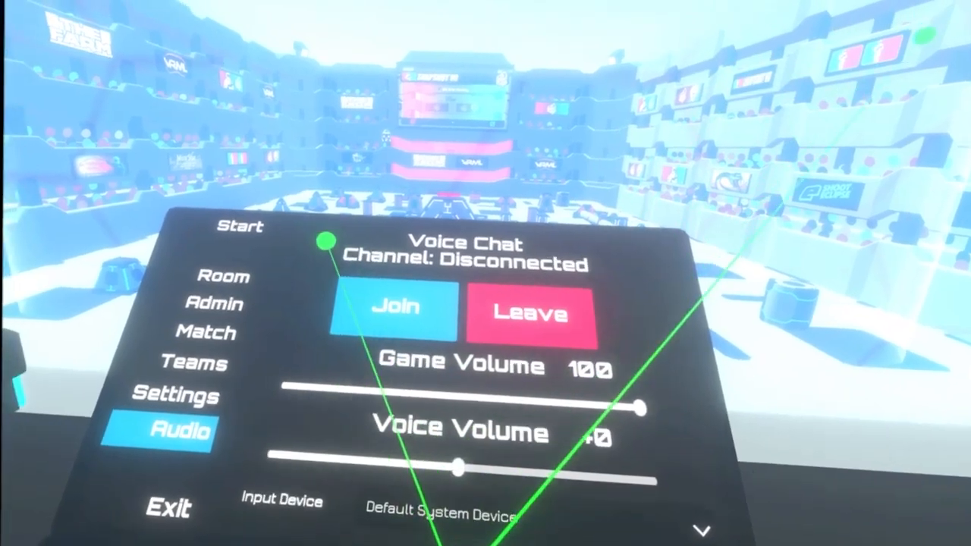